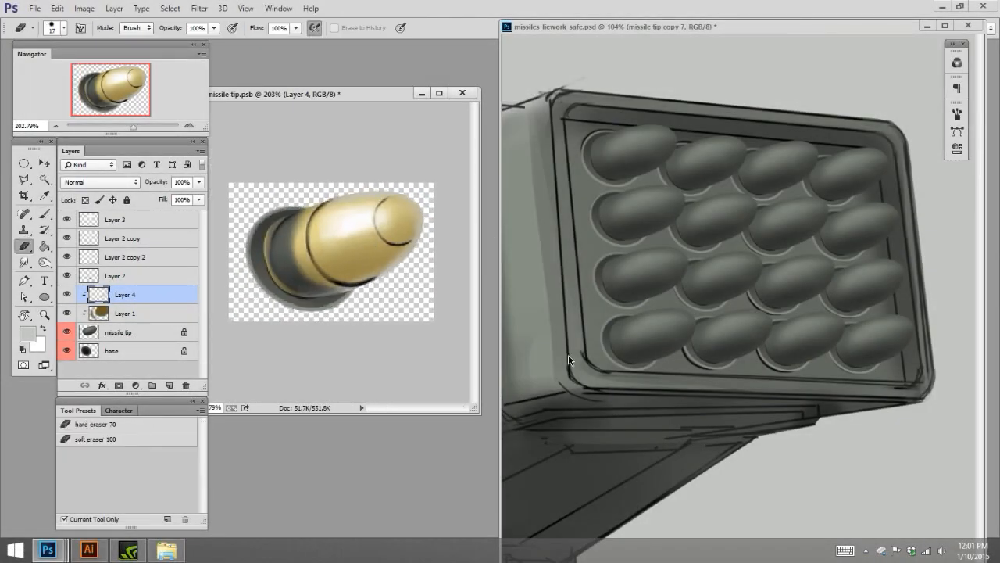
Step: Close missile tip.psb to view the launcher's grid of grey missile tip copy layers
click(168, 384)
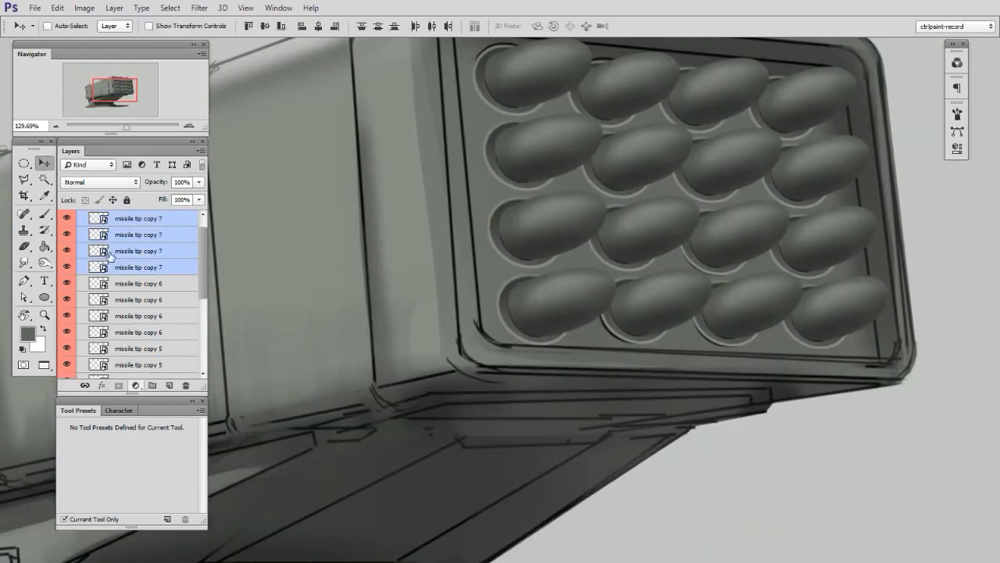
Step: Try a Hue/Saturation adjustment on the missile tip colour, then cancel it
key(Tab)
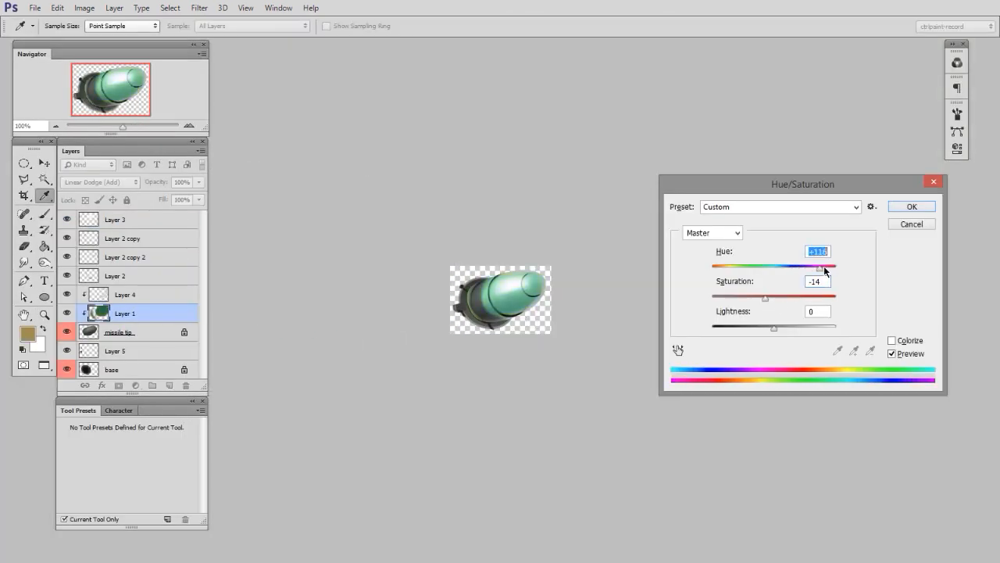
click(911, 206)
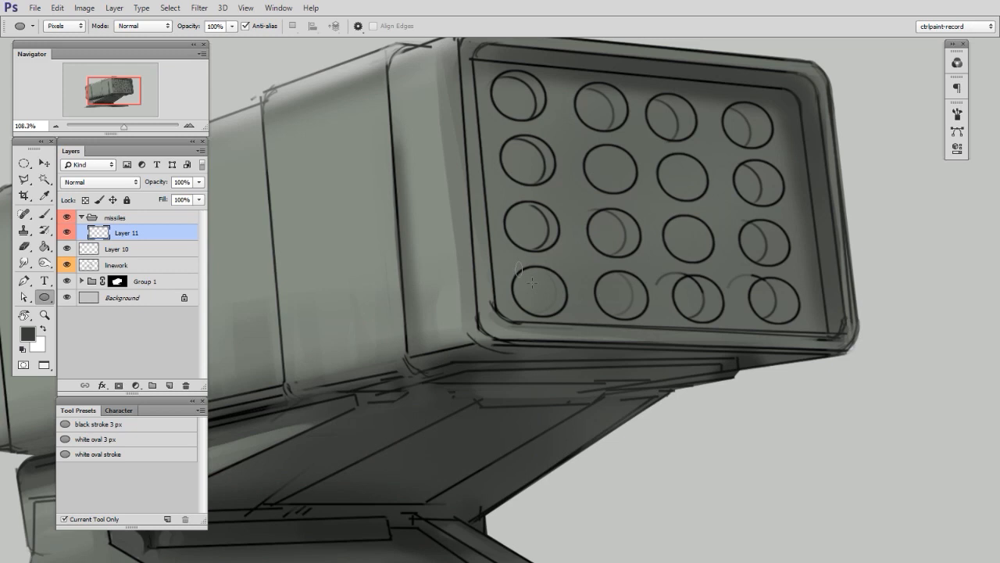
Step: Fill a transformed grey ellipse with a smaller black centre in the bottom-left opening
click(539, 295)
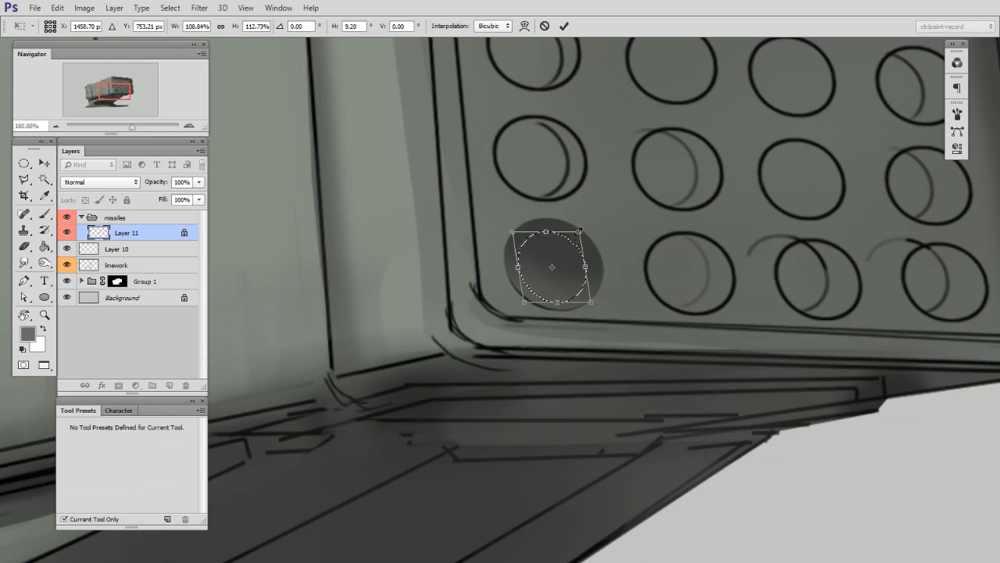
click(23, 213)
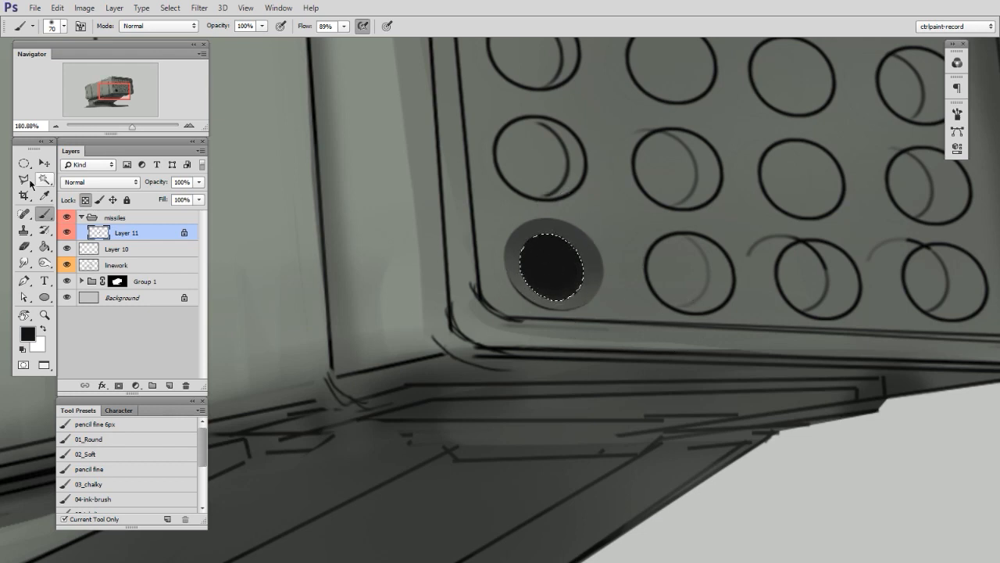
click(24, 162)
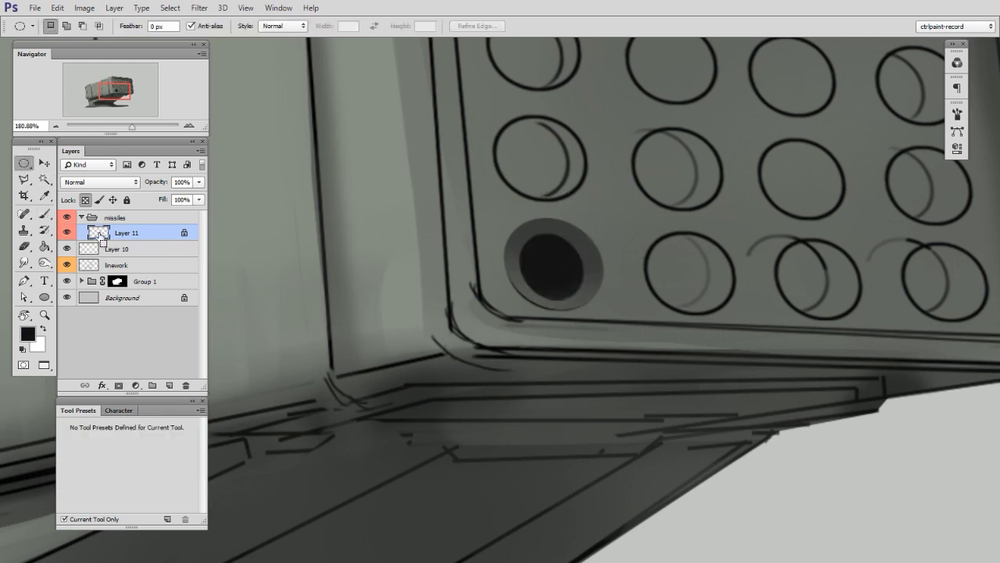
Step: Stroke the socket outline with a 3 px rim on a new layer and erase part of it
click(57, 8)
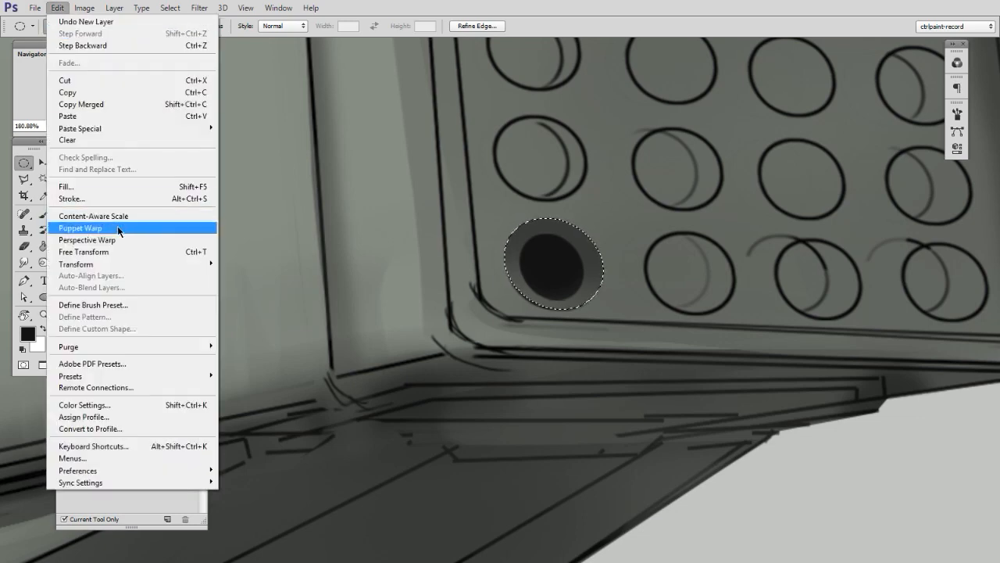
click(71, 199)
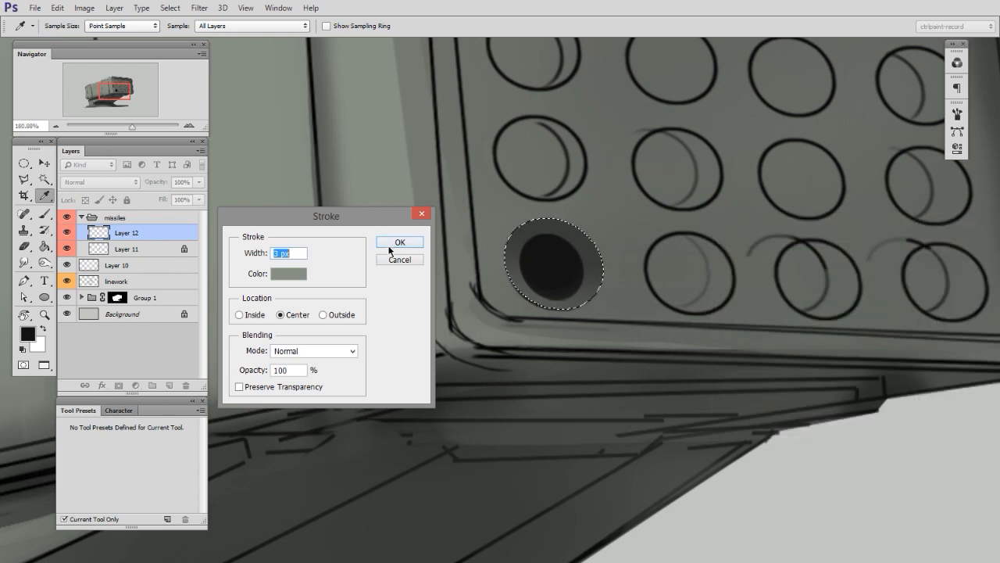
click(399, 242)
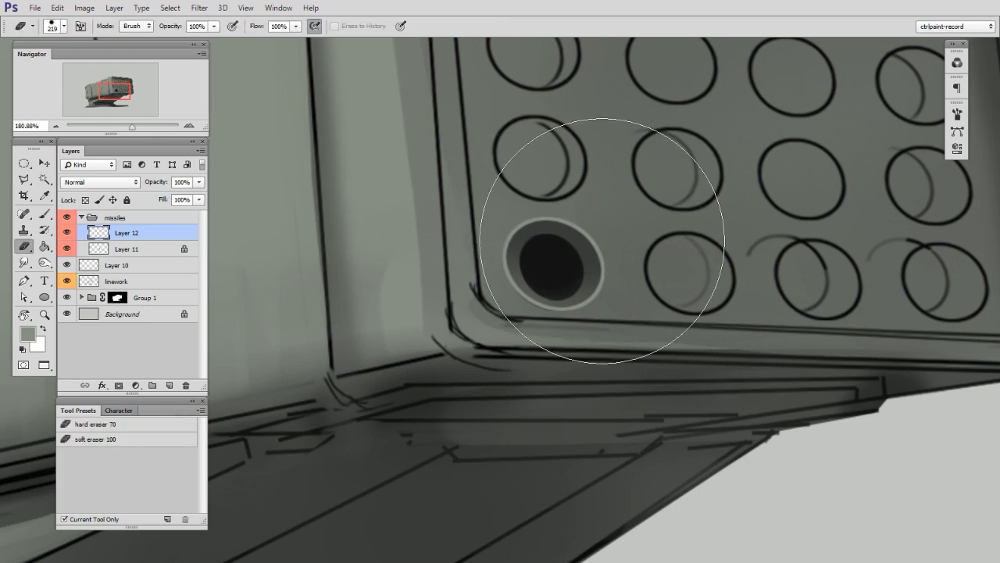
click(23, 279)
text(base)
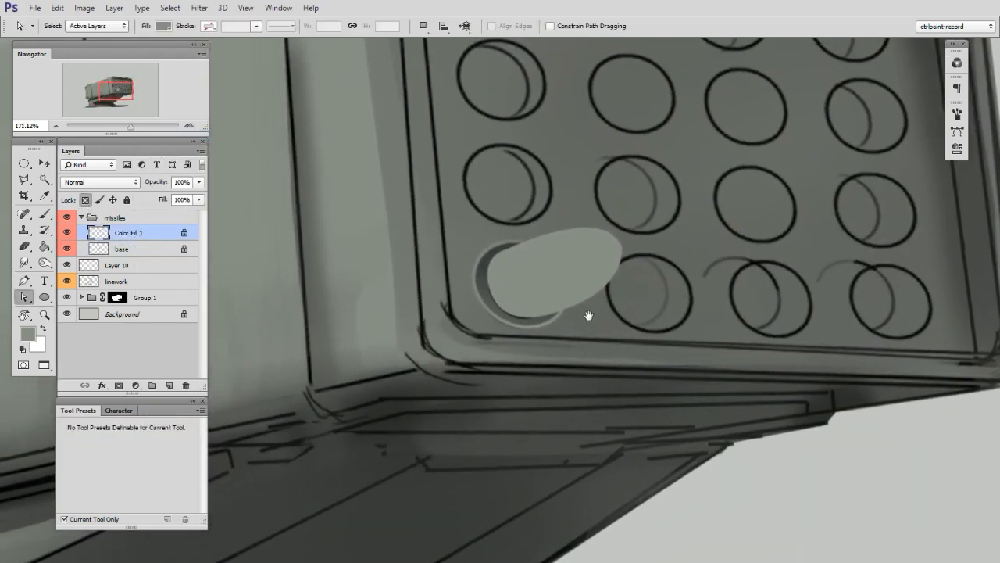
Step: Brush shading onto the missile body and rename its layer to 'missile tip'
click(24, 213)
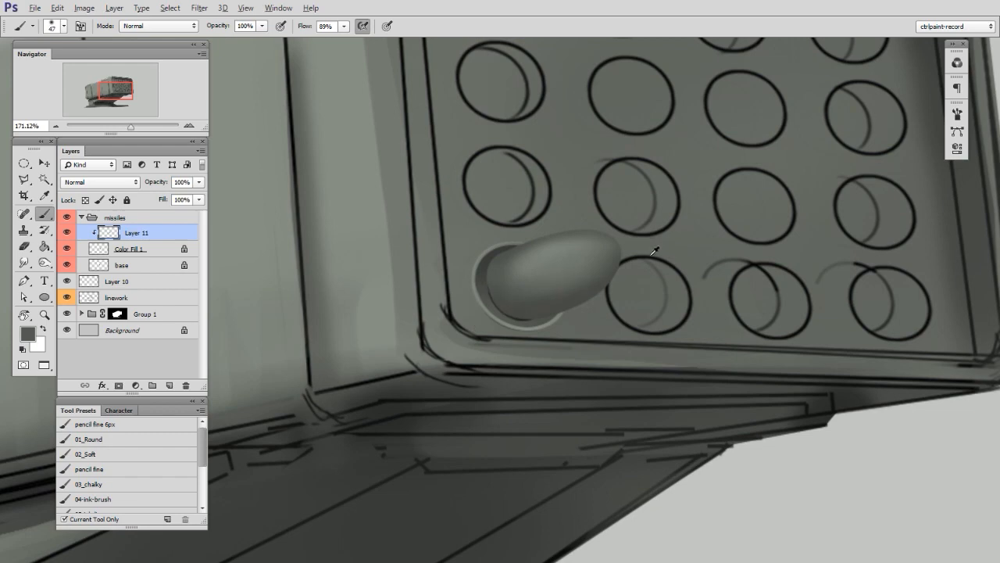
double_click(137, 233)
text(missile tip)
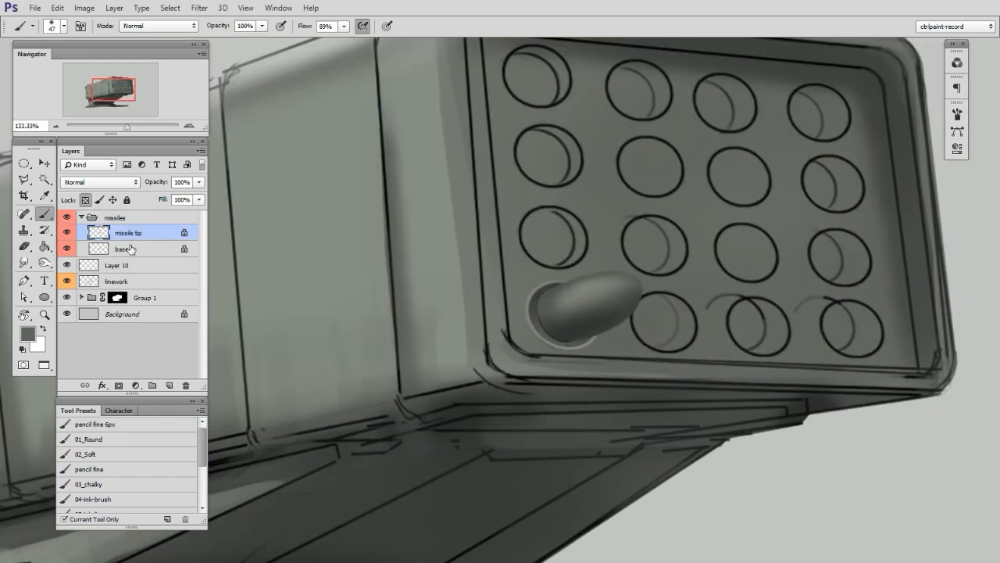
mouse_move(126, 248)
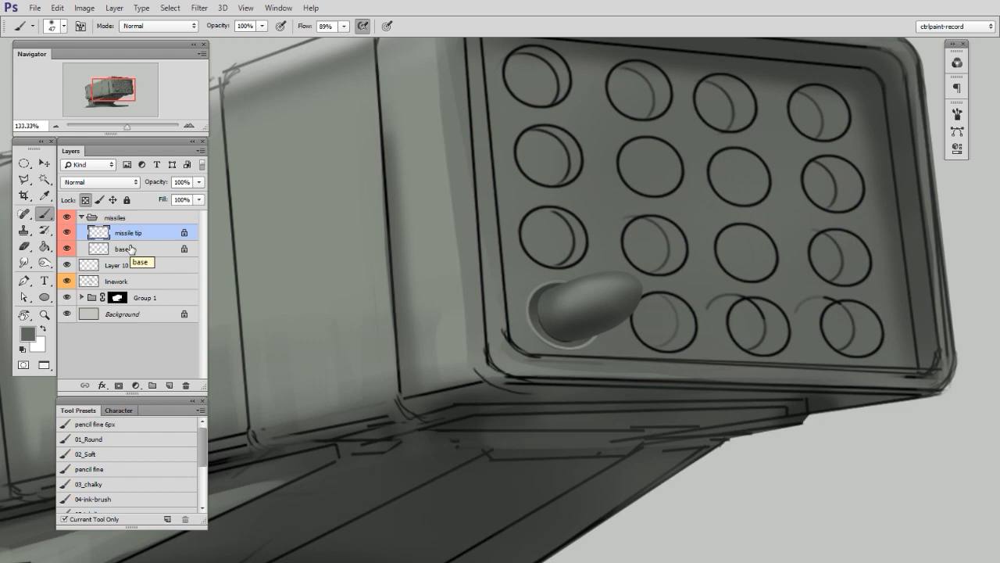
right_click(127, 249)
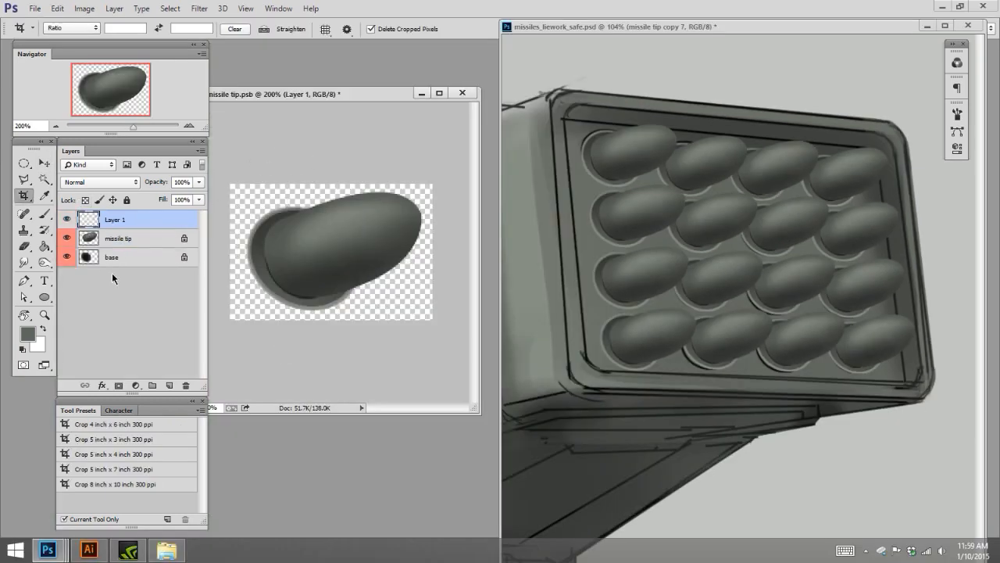
mouse_move(197, 378)
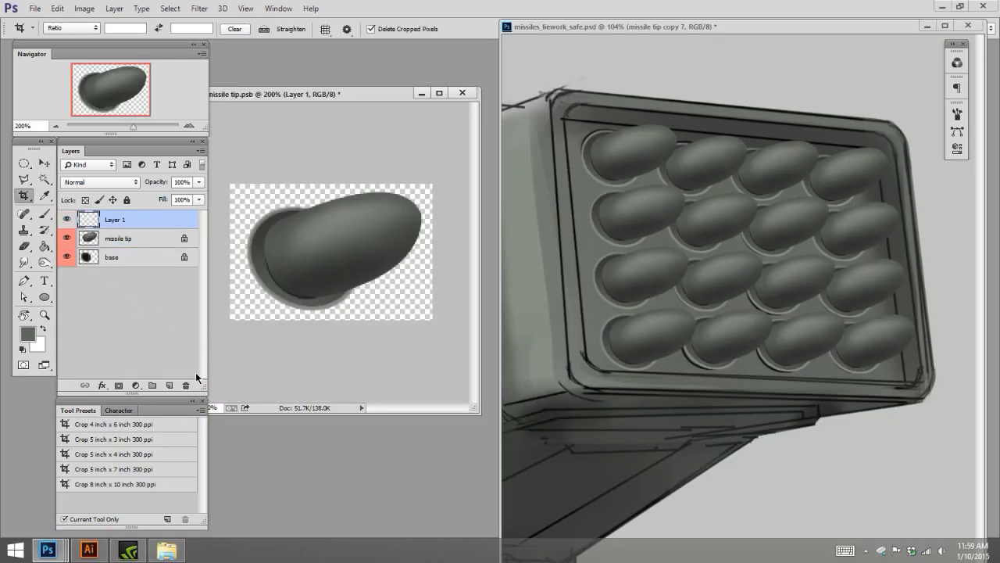
Step: Paint brass on the tip, stroke a 3 px black band, and resize the copied ring
click(25, 213)
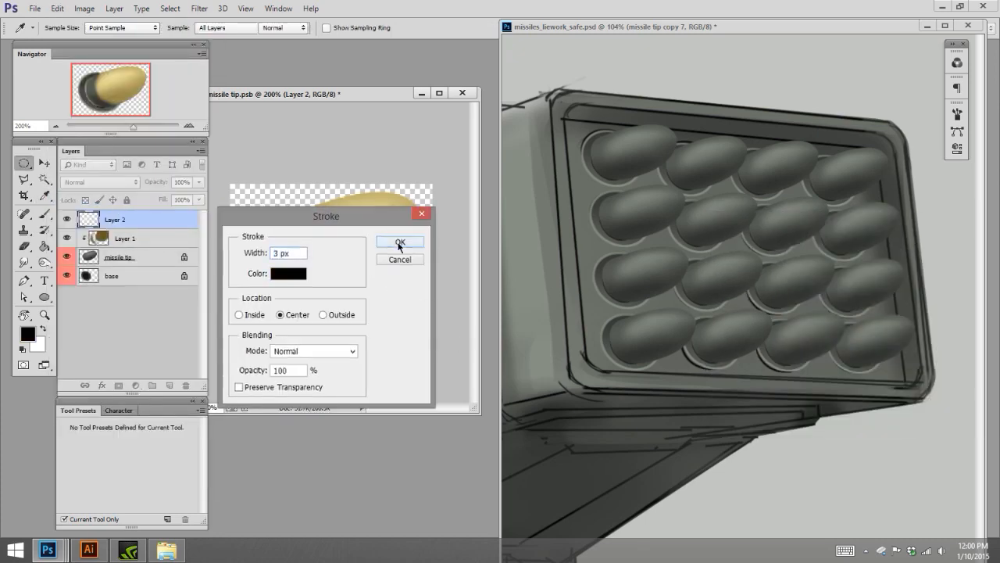
click(400, 241)
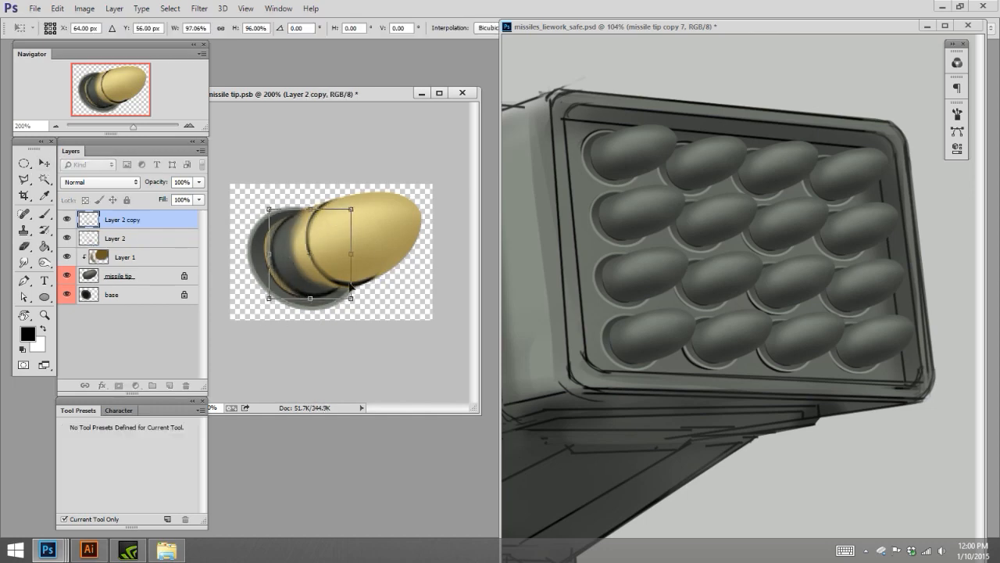
click(114, 238)
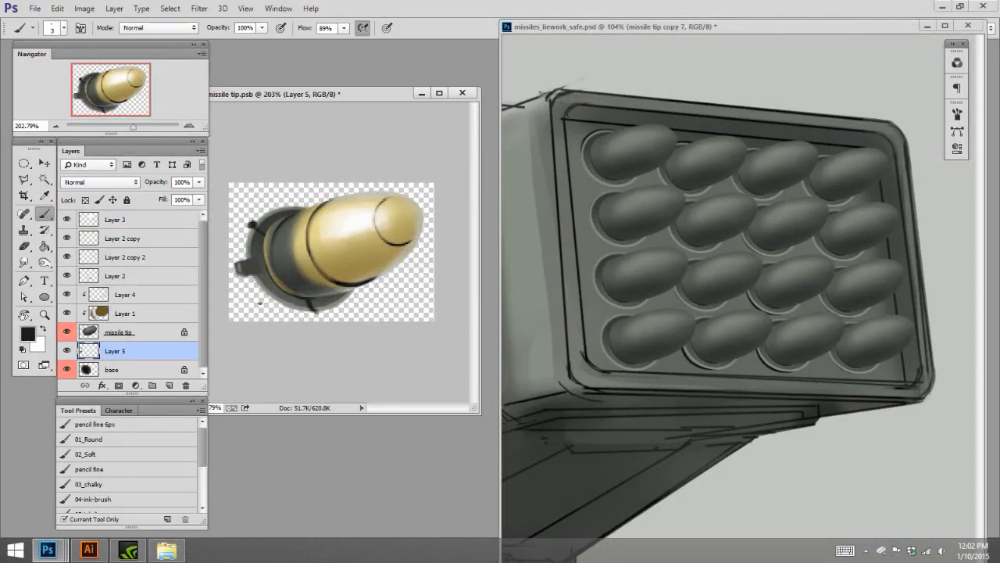
mouse_move(734, 485)
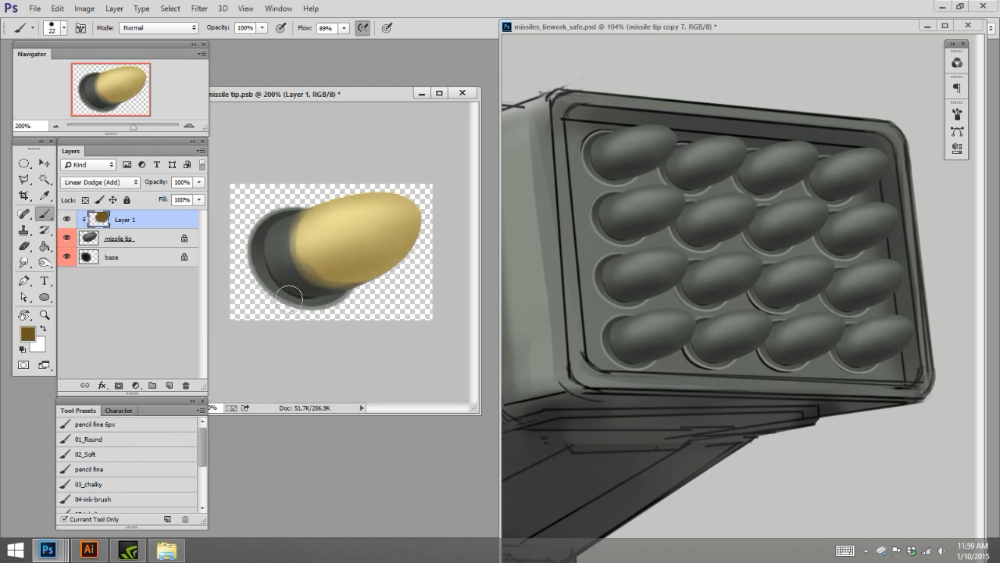
Step: Add more brass, erase spill past the tip's lower edge, and mark an oval at its base
drag(293, 301, 282, 246)
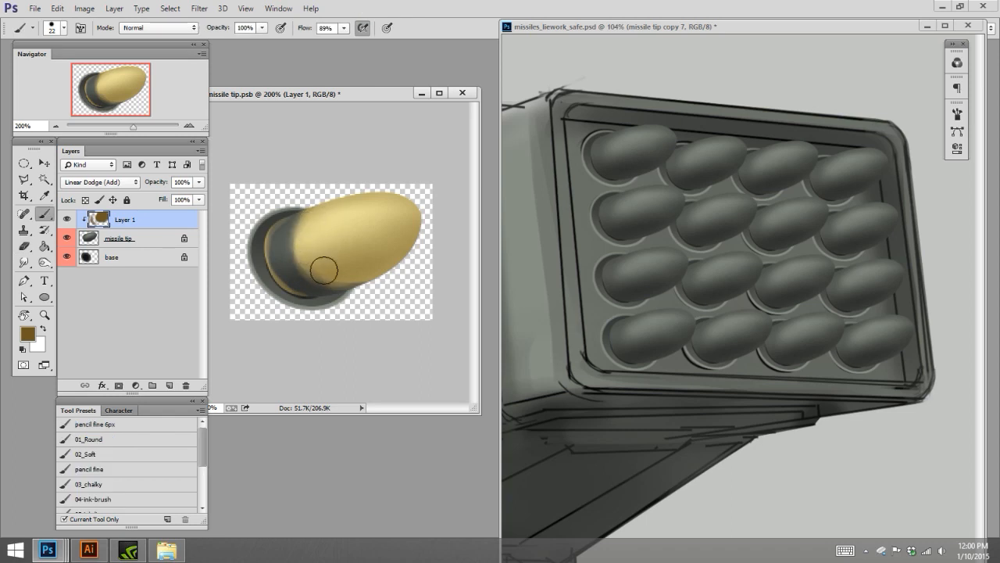
click(24, 234)
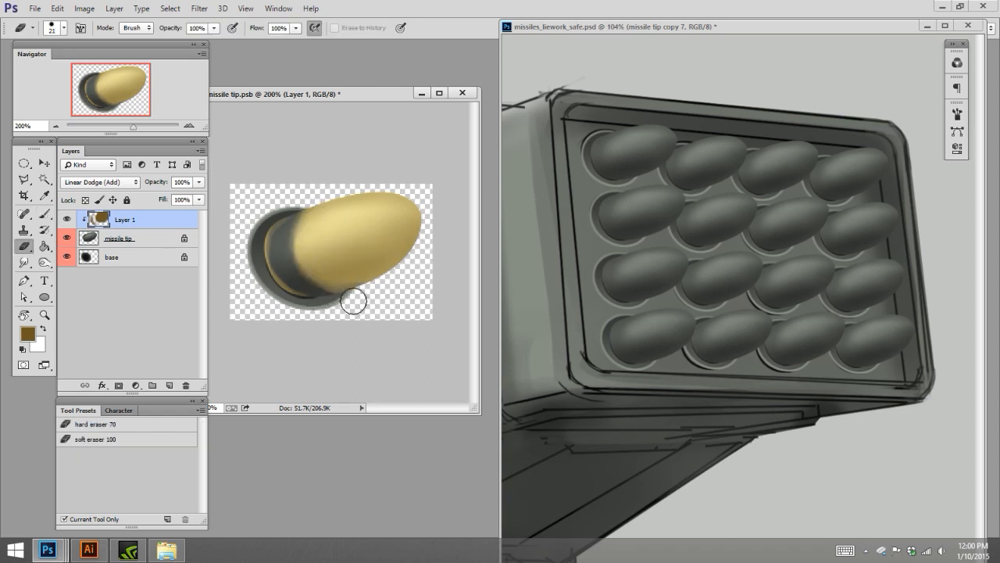
drag(352, 301, 422, 338)
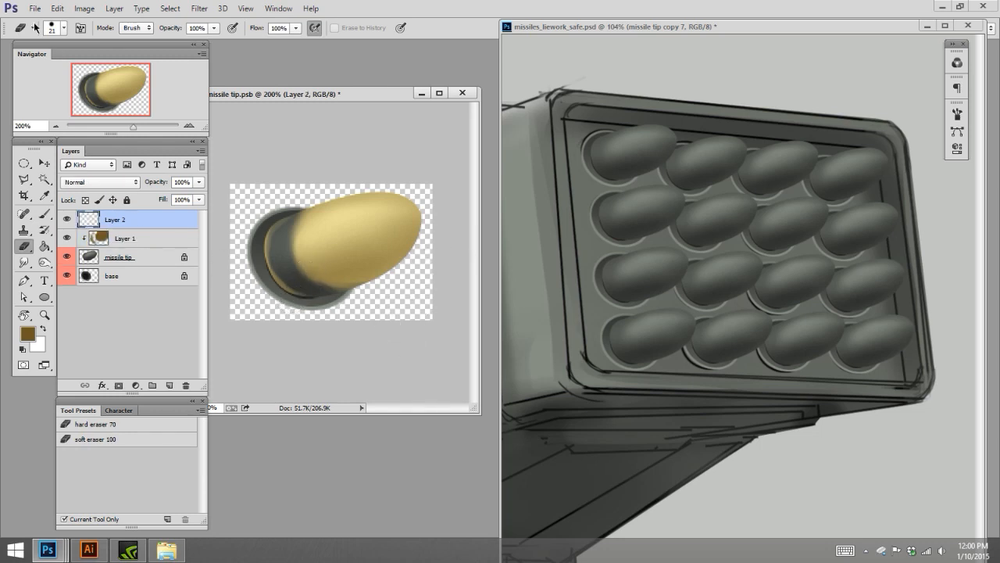
click(24, 163)
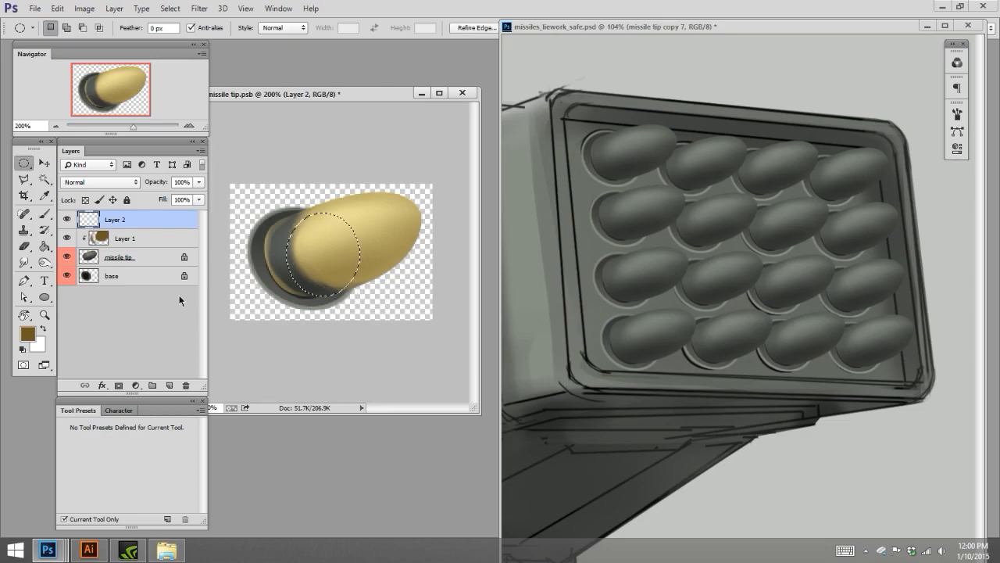